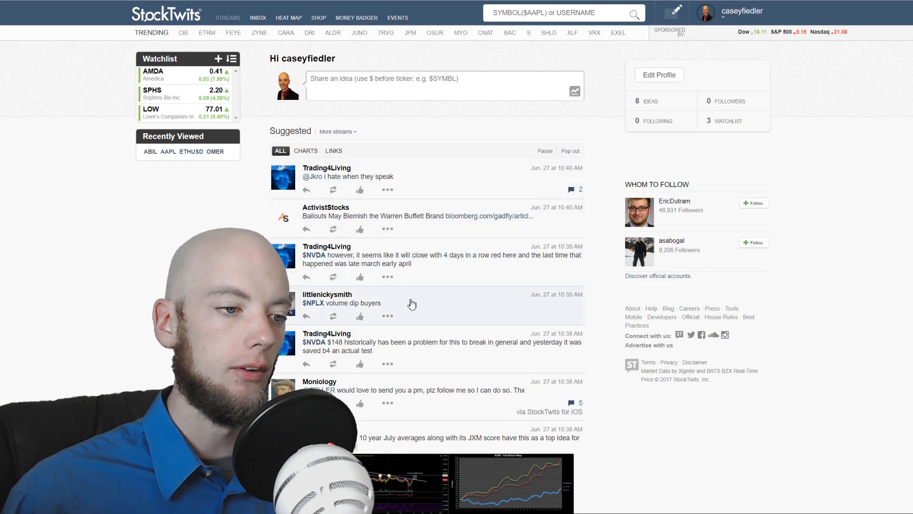
{"action": "mouse_move", "coordinate": [459, 300]}
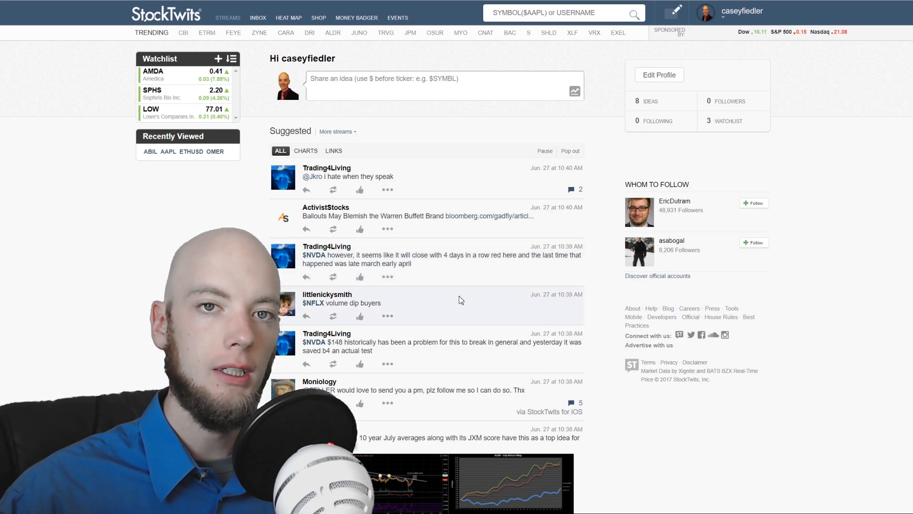
{"action": "mouse_move", "coordinate": [317, 183]}
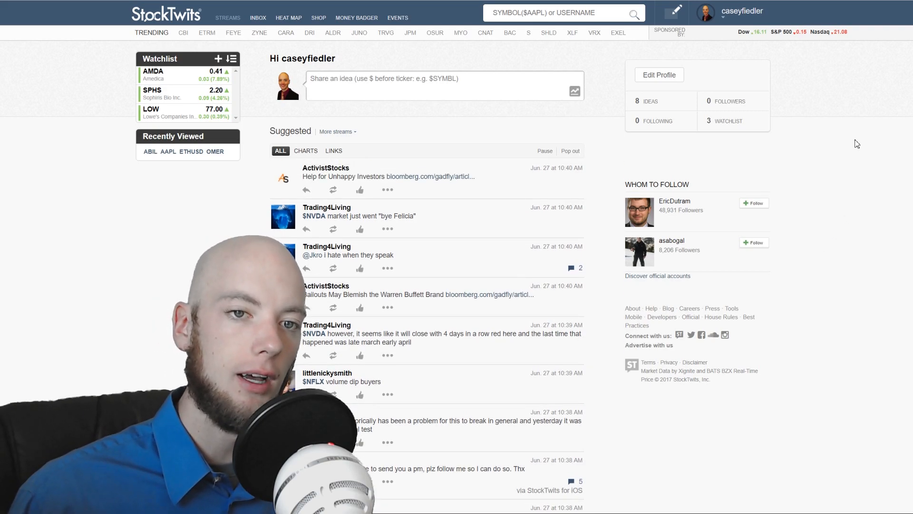
Search 'aapl' and open the Apple Inc. AAPL page, scrolling its message stream.
{"action": "scroll", "scroll_direction": "down", "scroll_amount": 3}
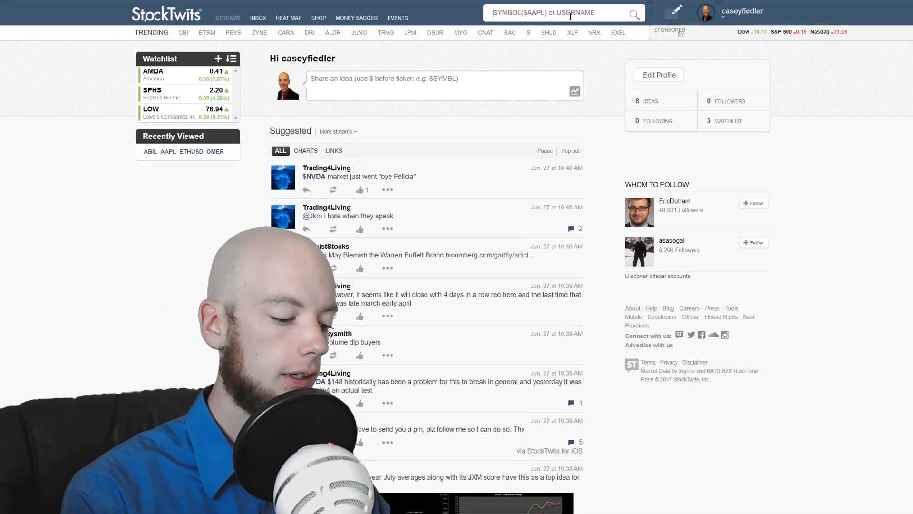
{"action": "type", "text": "aapl"}
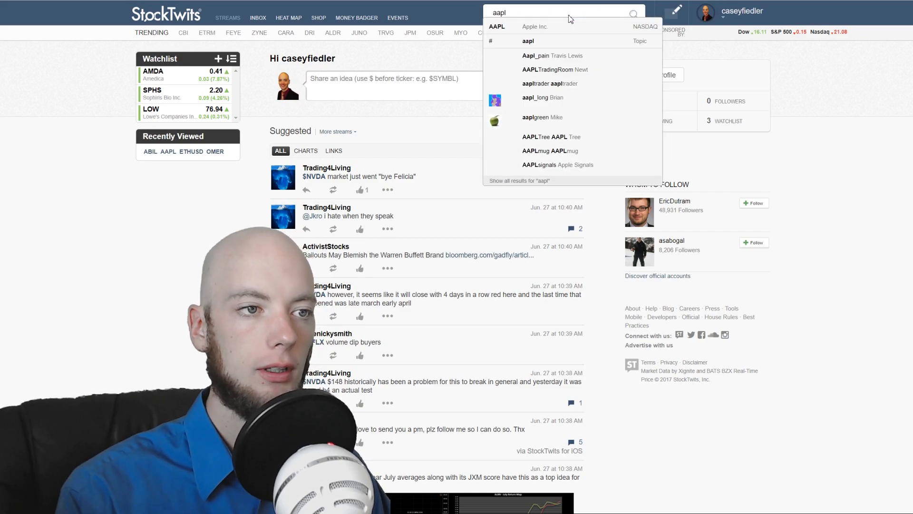
{"action": "left_click", "coordinate": [497, 26]}
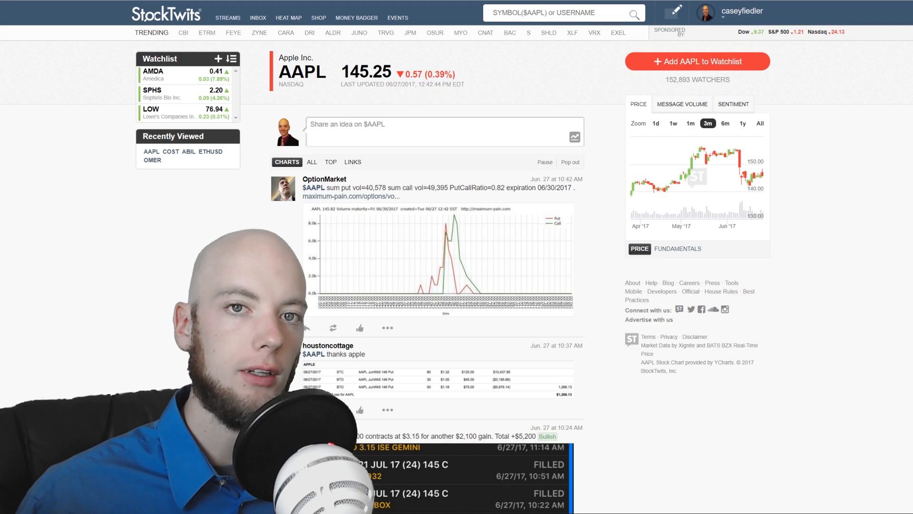
{"action": "scroll", "scroll_direction": "down", "scroll_amount": 3}
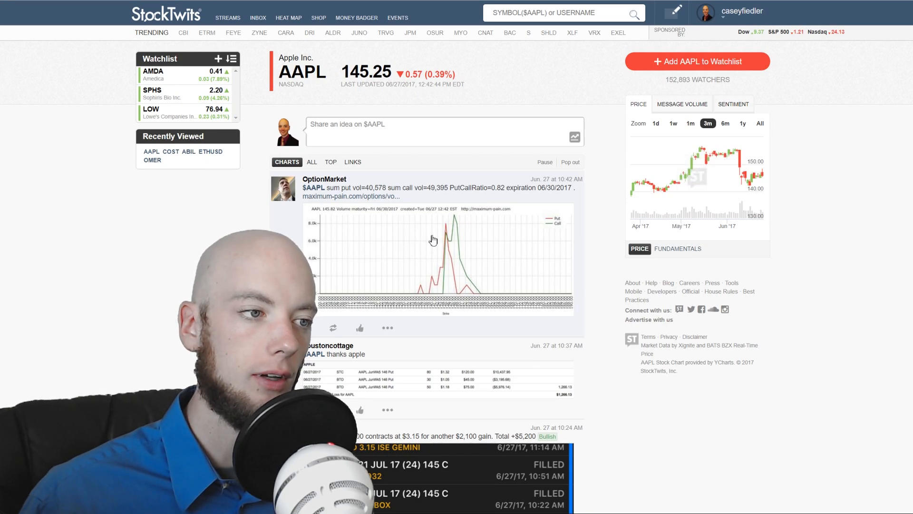
{"action": "mouse_move", "coordinate": [714, 183]}
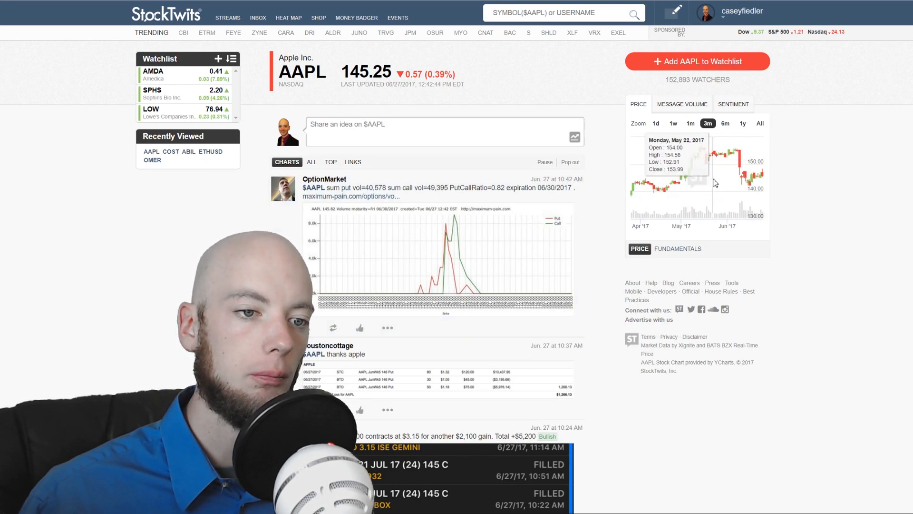
View AAPL's message volume, then its sentiment chart showing 75% bullish, 25% bearish.
{"action": "left_click", "coordinate": [681, 104]}
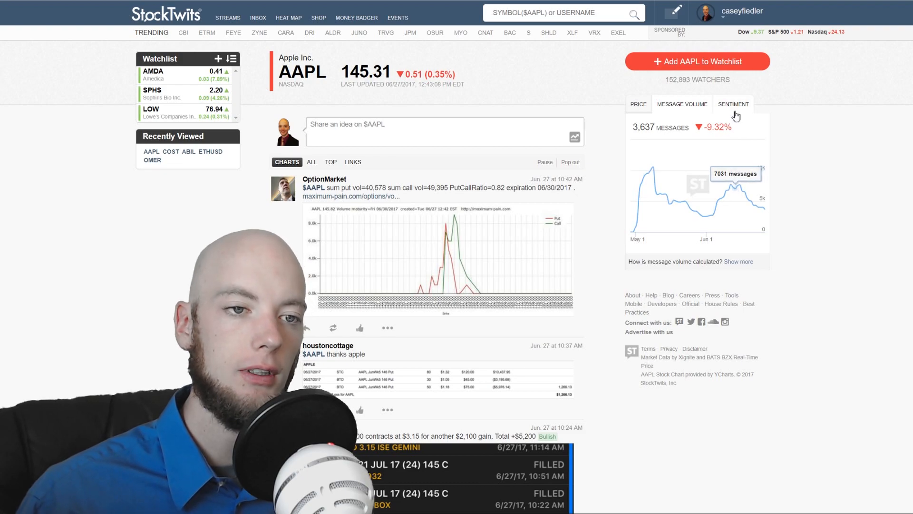
{"action": "left_click", "coordinate": [732, 104]}
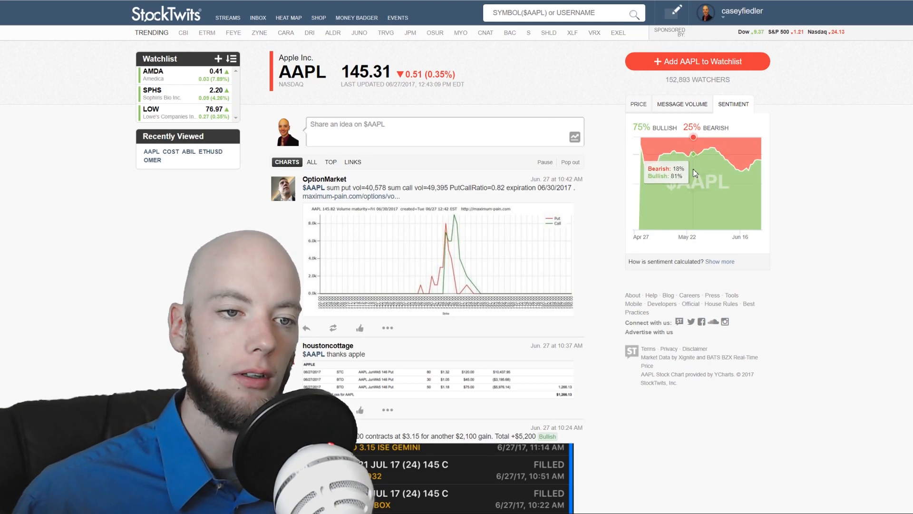
{"action": "mouse_move", "coordinate": [890, 190]}
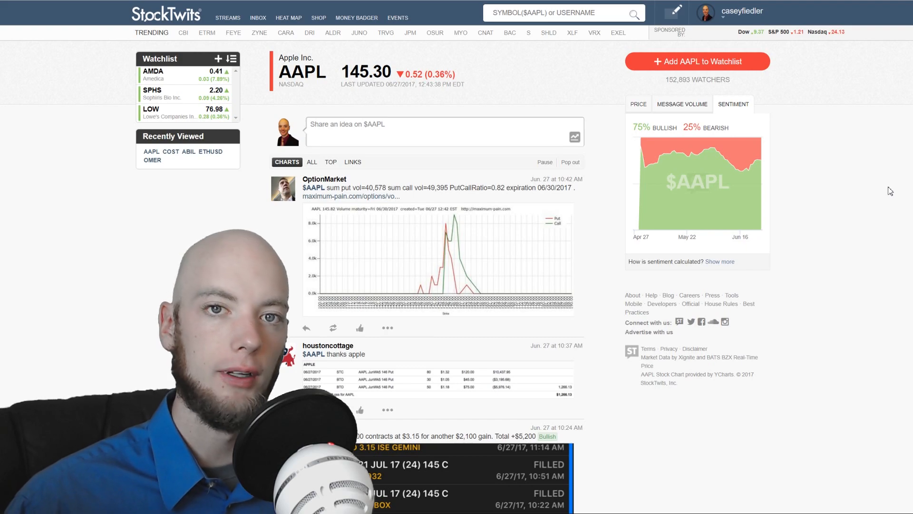
Open SPHS from the Watchlist, view its 95% bullish sentiment and message volume, and scroll.
{"action": "left_click", "coordinate": [152, 90]}
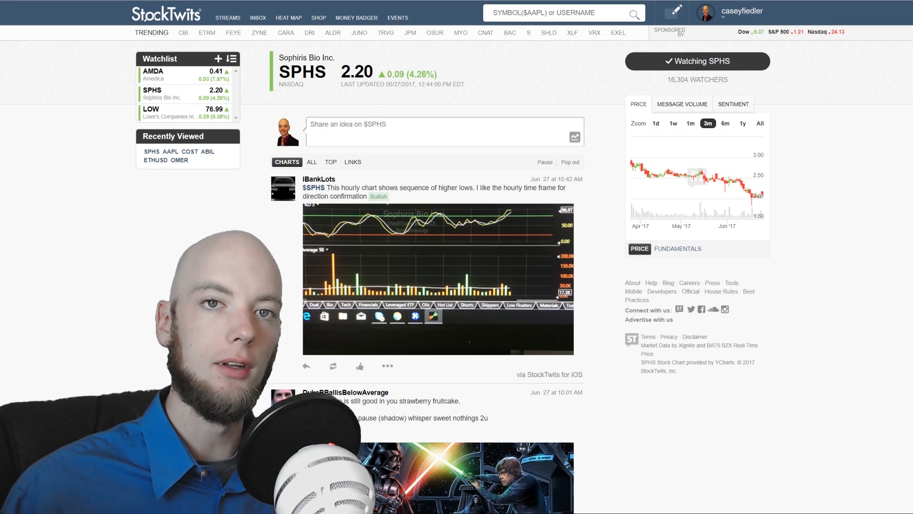
{"action": "left_click", "coordinate": [733, 103]}
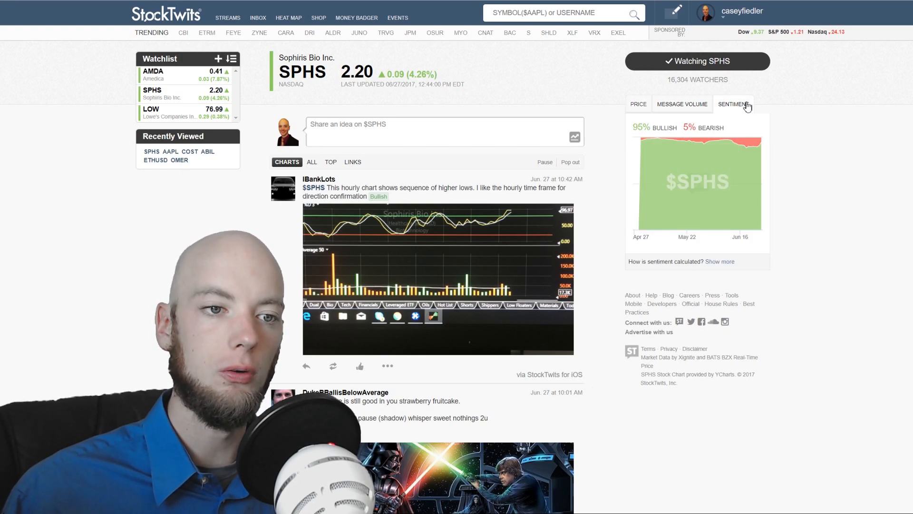
{"action": "mouse_move", "coordinate": [757, 140]}
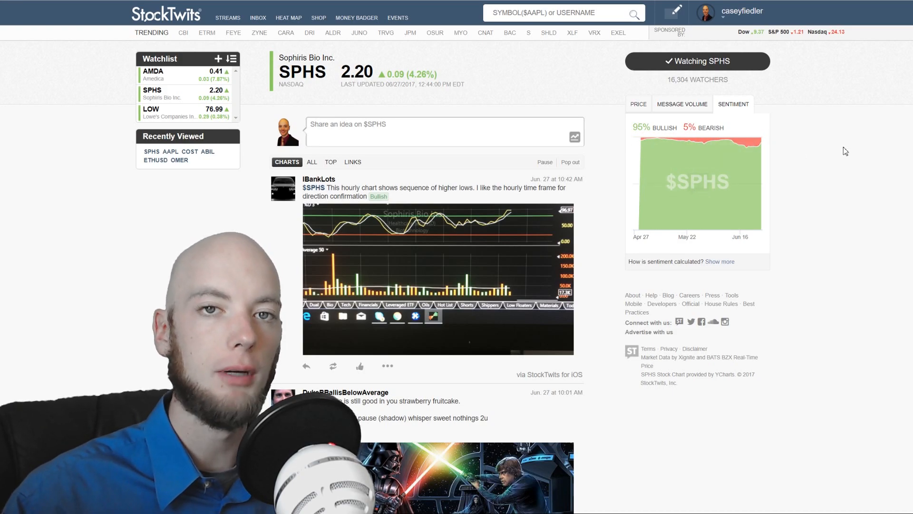
{"action": "left_click", "coordinate": [682, 104]}
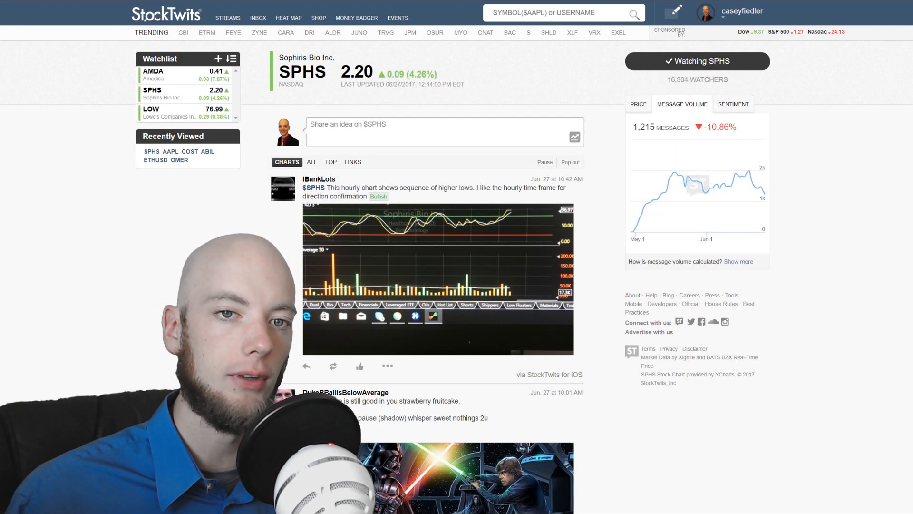
{"action": "scroll", "scroll_direction": "down", "scroll_amount": 3}
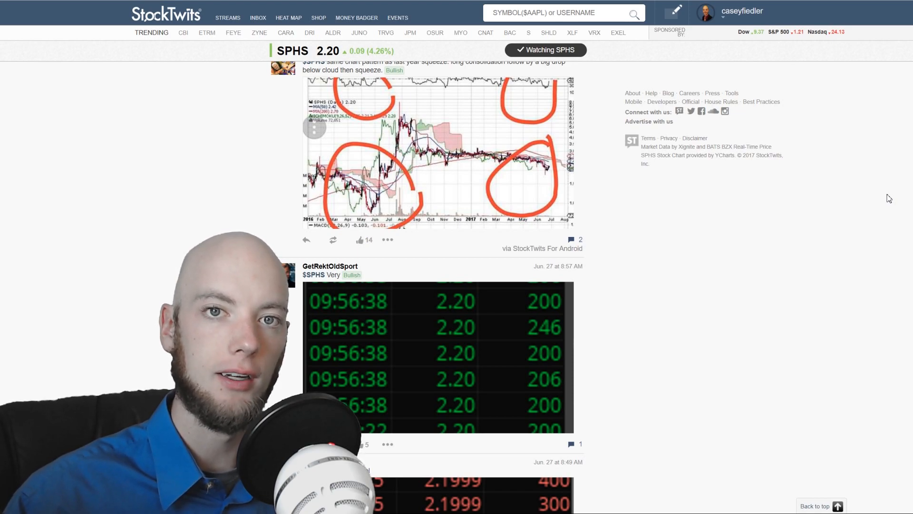
Open the social heatmap and zoom into the 24-hour Healthcare sector, showing $DCTH and $VRX.
{"action": "left_click", "coordinate": [288, 18]}
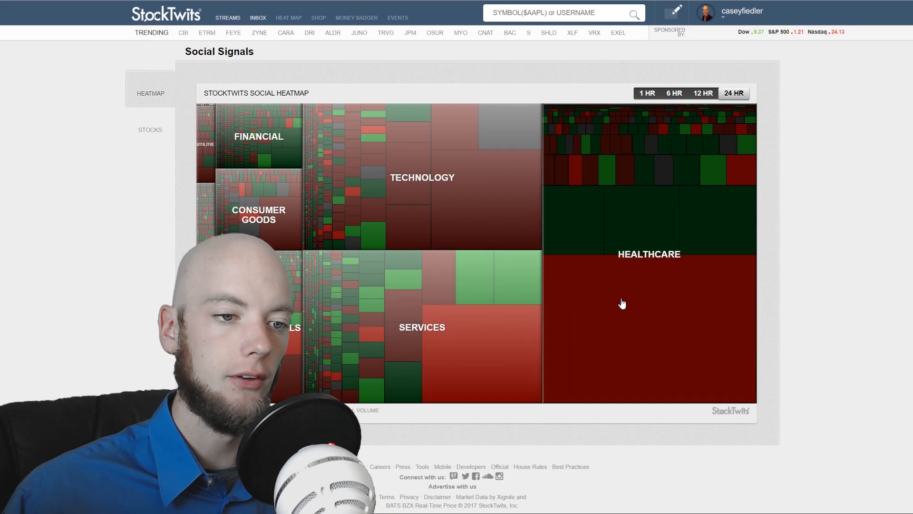
{"action": "mouse_move", "coordinate": [686, 354]}
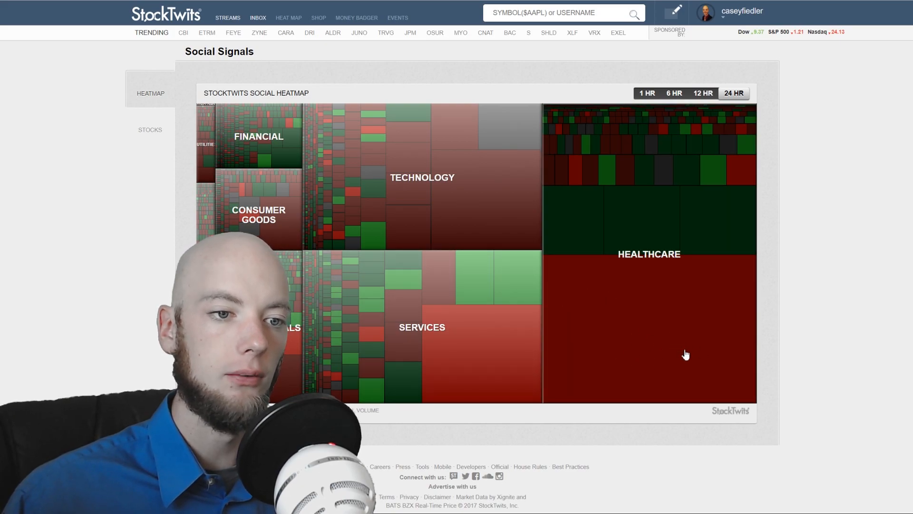
{"action": "left_click", "coordinate": [648, 254]}
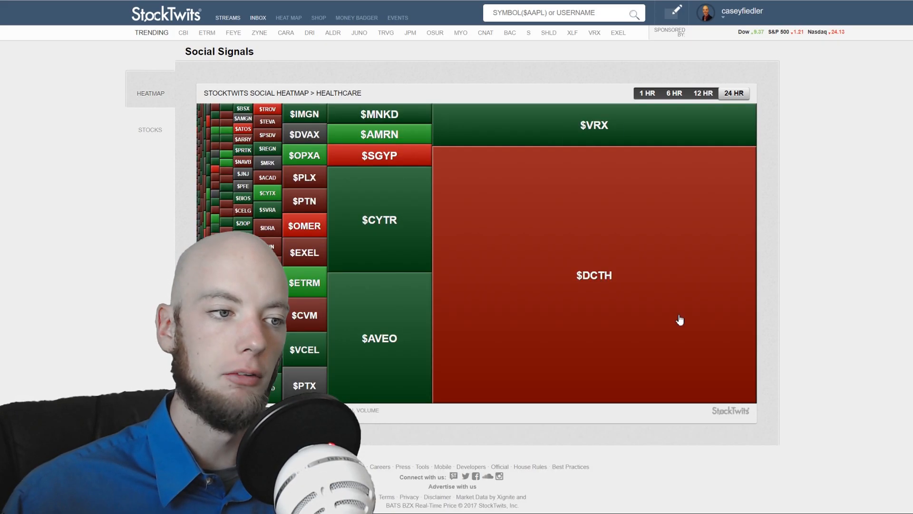
{"action": "mouse_move", "coordinate": [602, 283]}
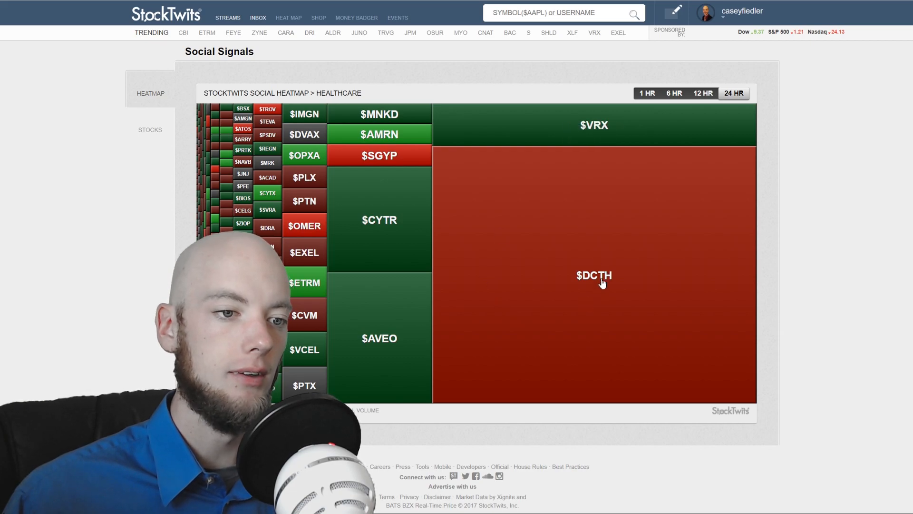
{"action": "mouse_move", "coordinate": [663, 277]}
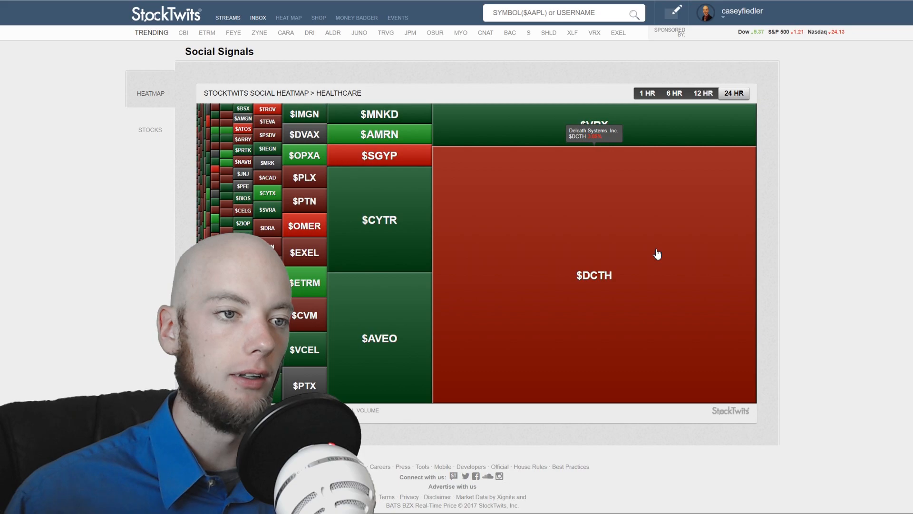
Open the $DCTH Delcath Systems page, view its 94% bullish sentiment, and scroll the stream.
{"action": "left_click", "coordinate": [593, 275]}
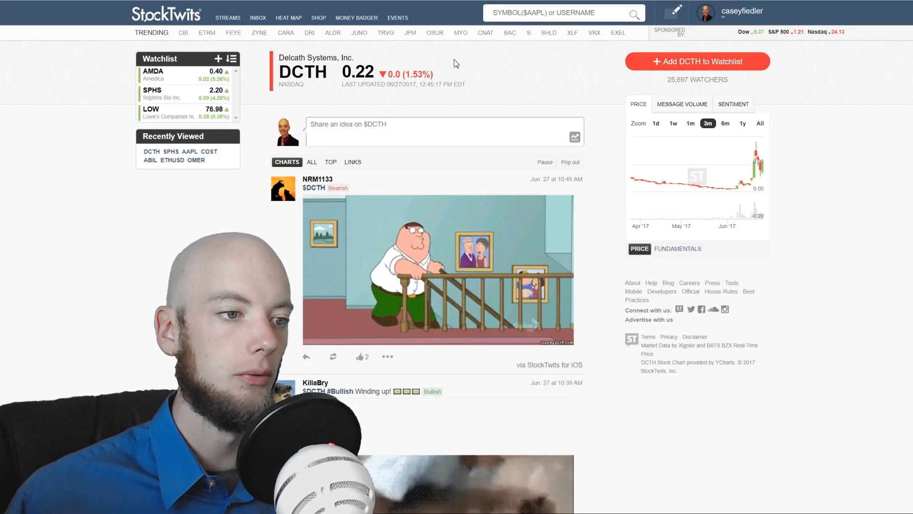
{"action": "mouse_move", "coordinate": [737, 163]}
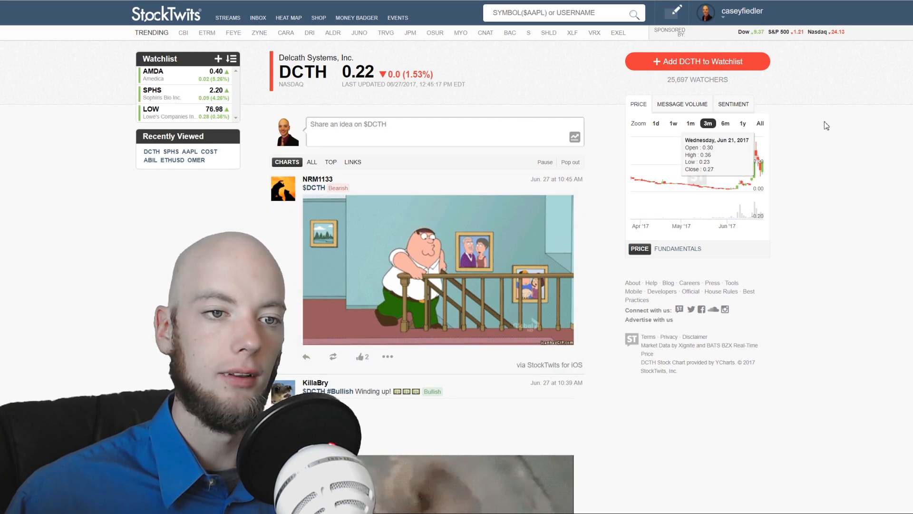
{"action": "left_click", "coordinate": [733, 104]}
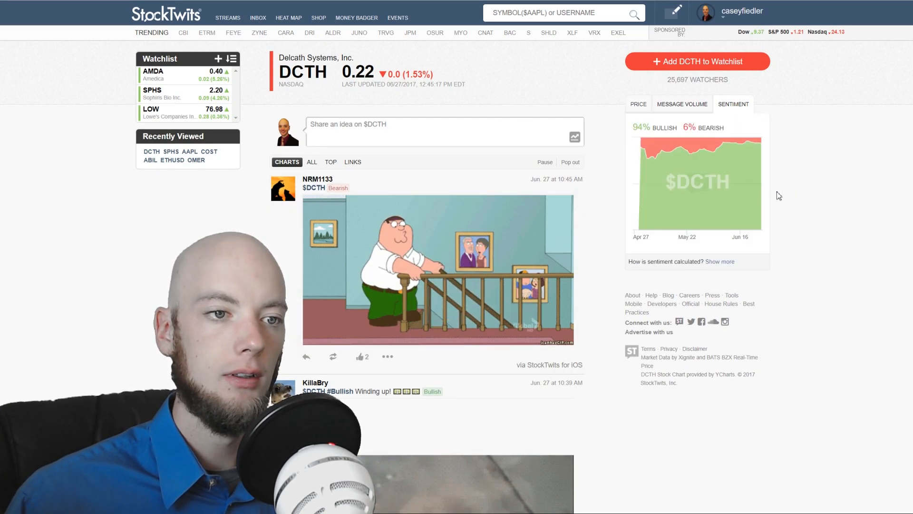
{"action": "mouse_move", "coordinate": [757, 138]}
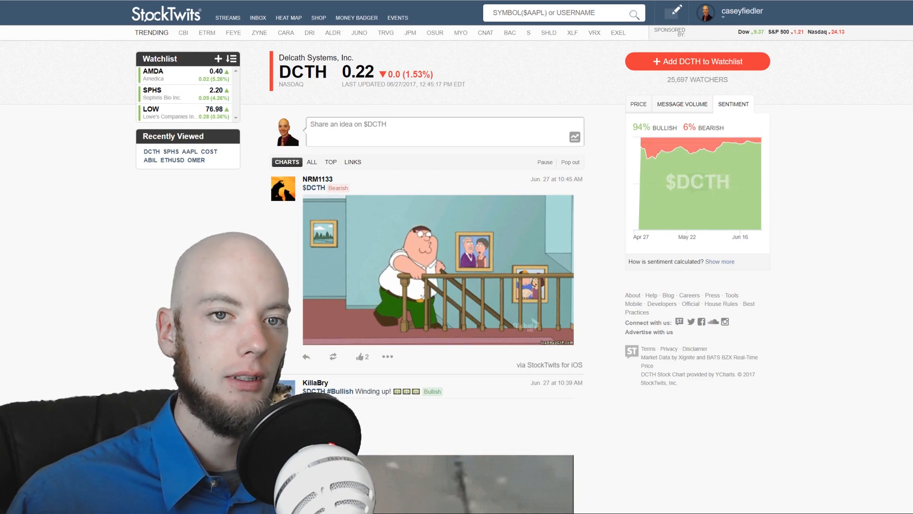
{"action": "scroll", "scroll_direction": "down", "scroll_amount": 3}
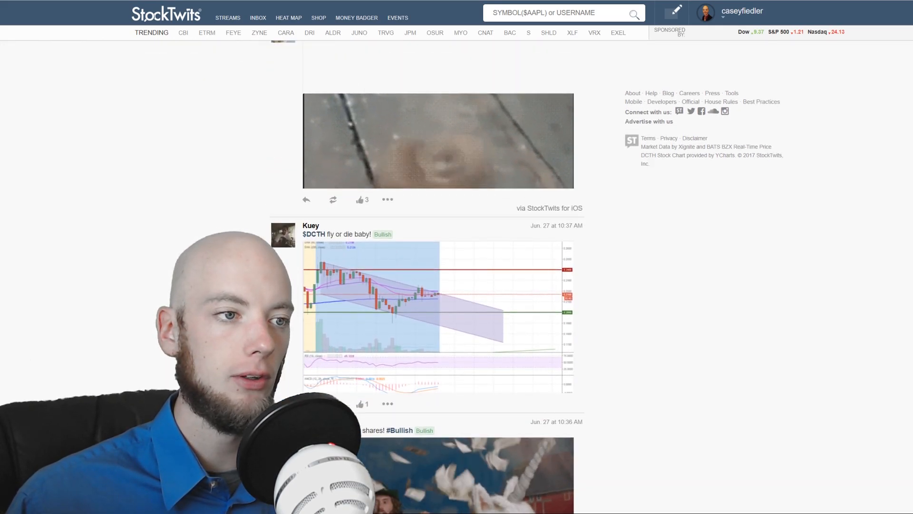
Visit the AVEO Pharmaceuticals page (1.95) from the Healthcare heatmap, then return there.
{"action": "left_click", "coordinate": [288, 17]}
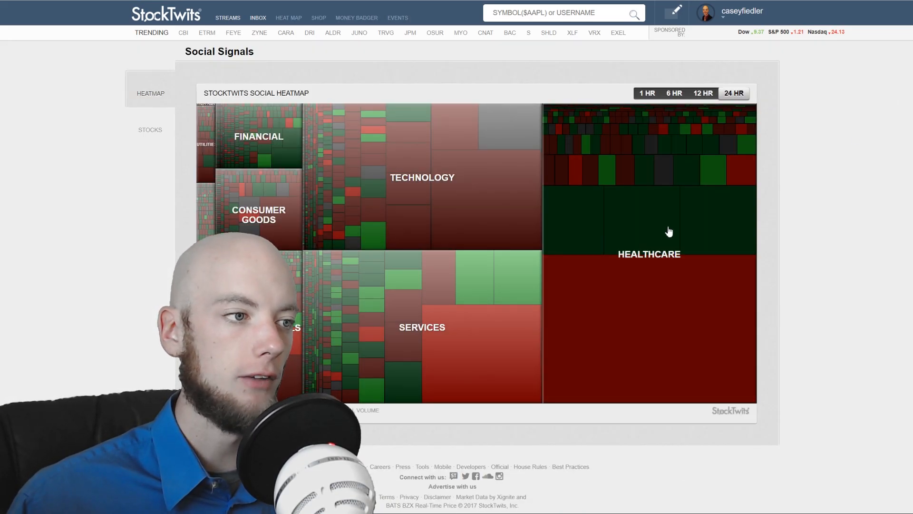
{"action": "left_click", "coordinate": [648, 222]}
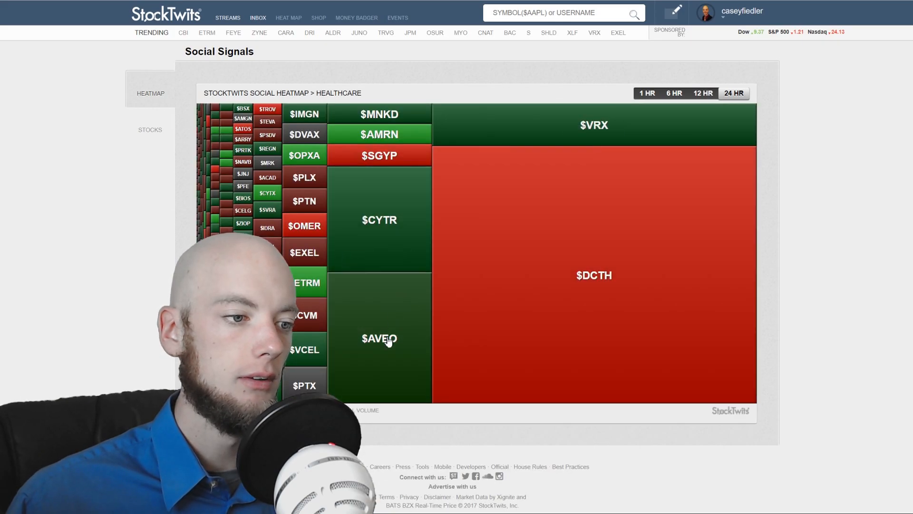
{"action": "left_click", "coordinate": [379, 339]}
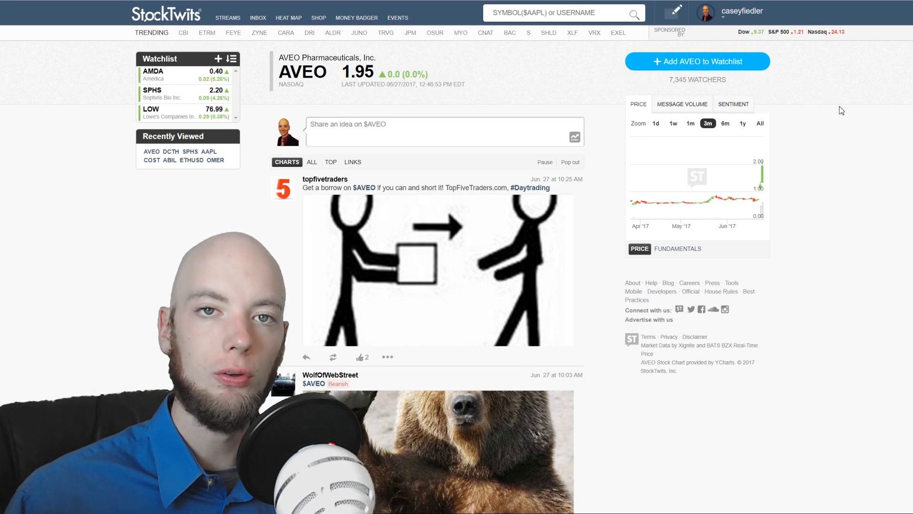
{"action": "left_click", "coordinate": [288, 17]}
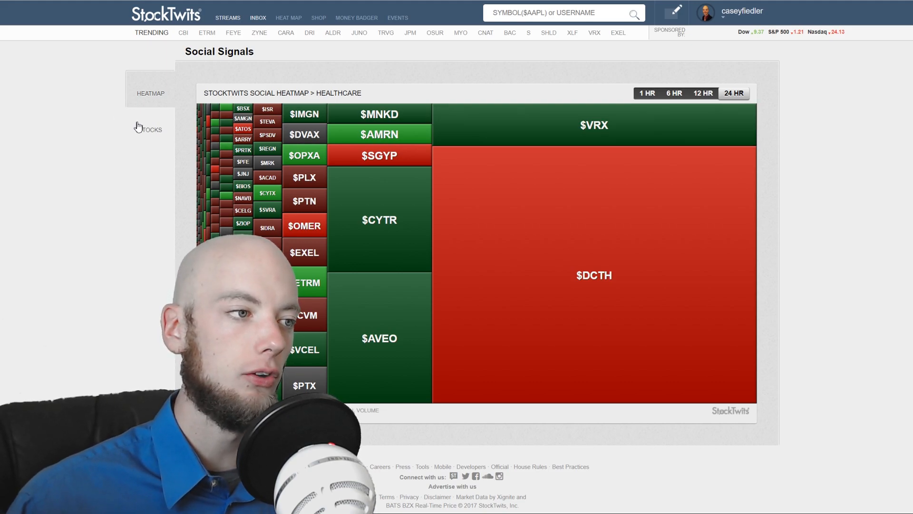
List rising unusual-volume stocks led by $AVEO, then falling ones led by $YHOO at -90%.
{"action": "left_click", "coordinate": [150, 129]}
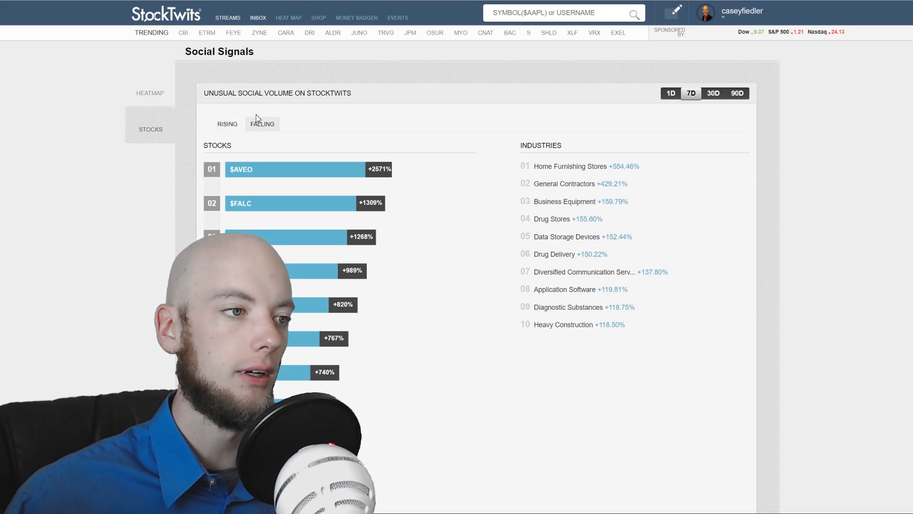
{"action": "left_click", "coordinate": [262, 124]}
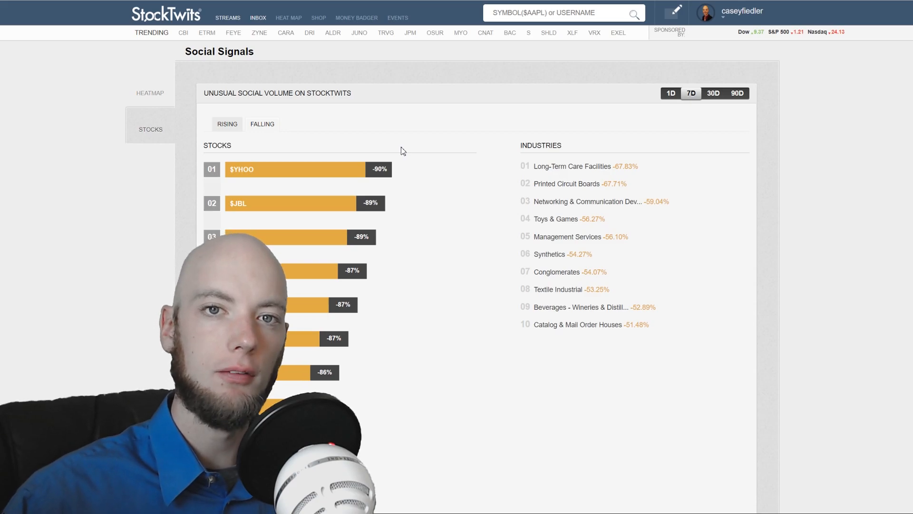
{"action": "mouse_move", "coordinate": [68, 72]}
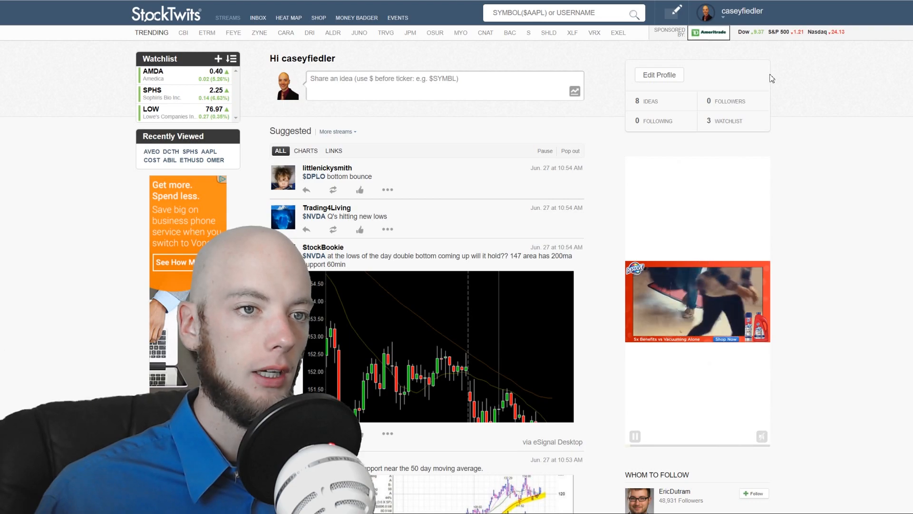
{"action": "scroll", "scroll_direction": "down", "scroll_amount": 3}
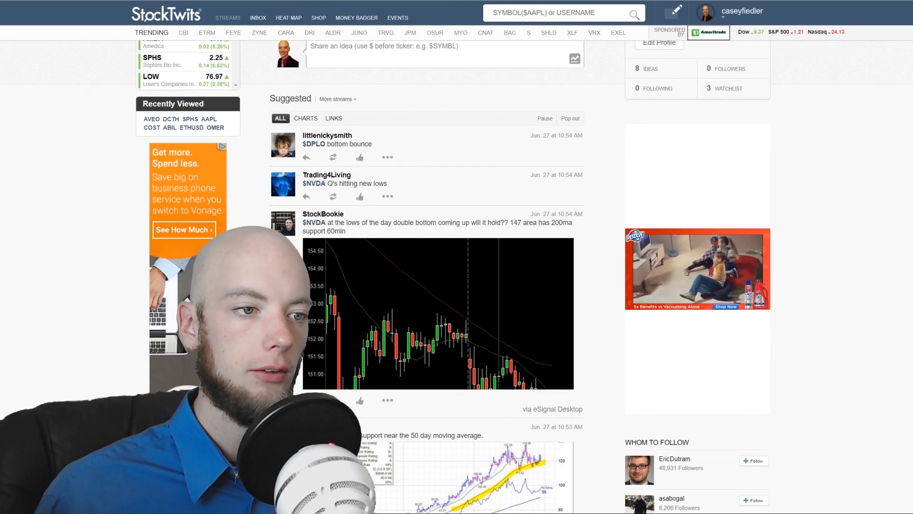
{"action": "scroll", "scroll_direction": "down", "scroll_amount": 3}
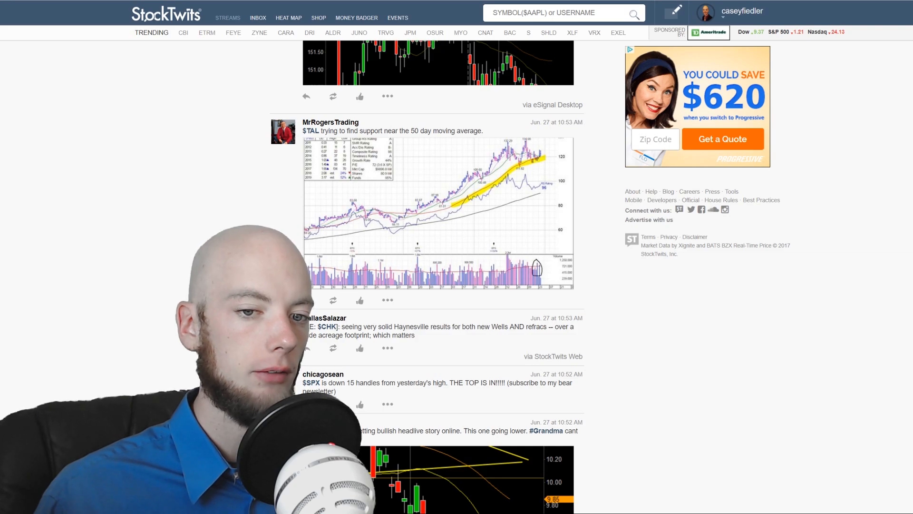
{"action": "scroll", "scroll_direction": "down", "scroll_amount": 3}
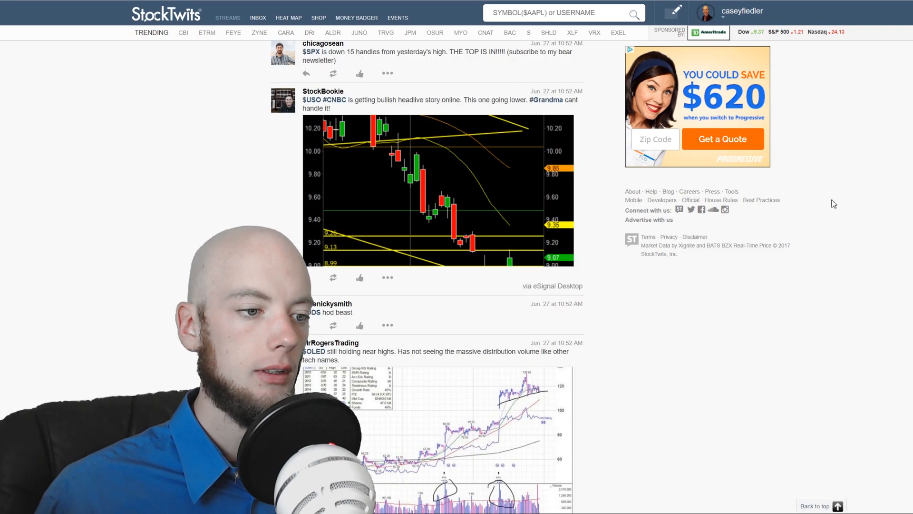
{"action": "scroll", "scroll_direction": "up", "scroll_amount": 3}
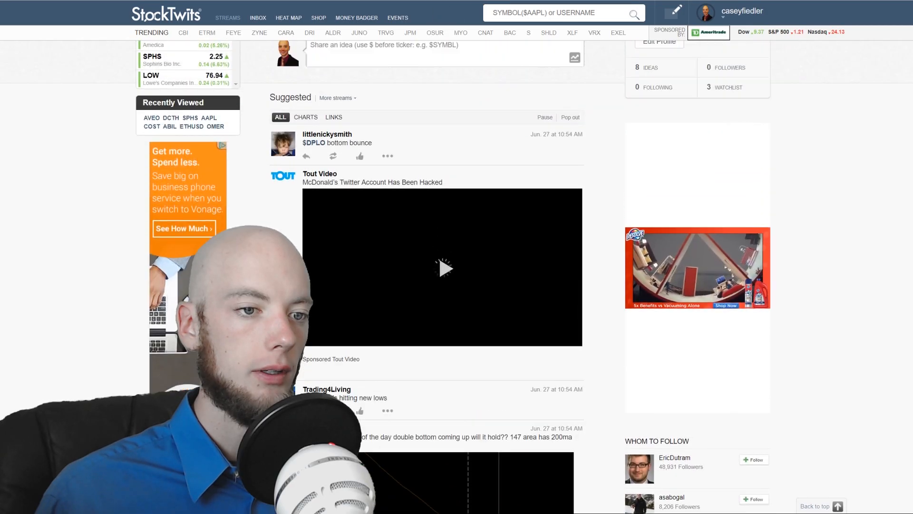